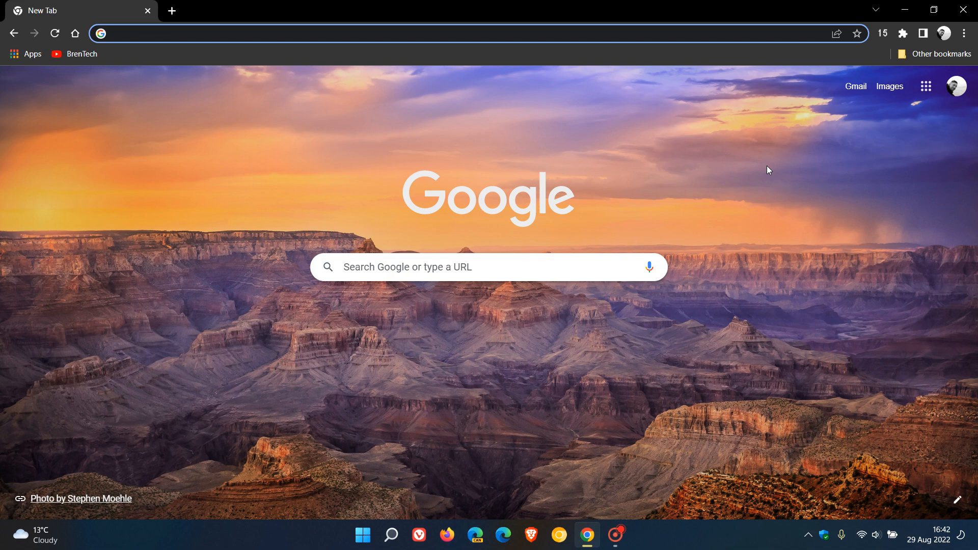
mouse_move(742, 168)
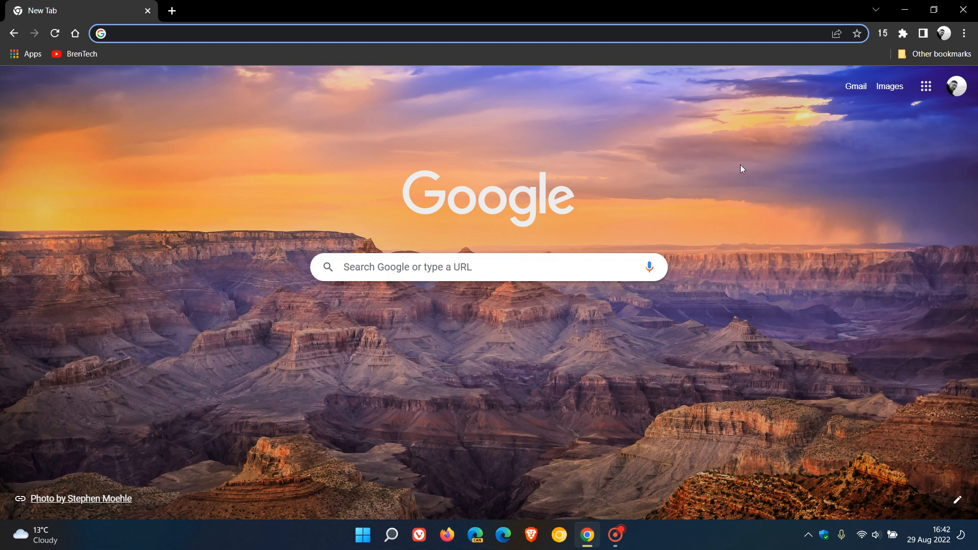
mouse_move(253, 59)
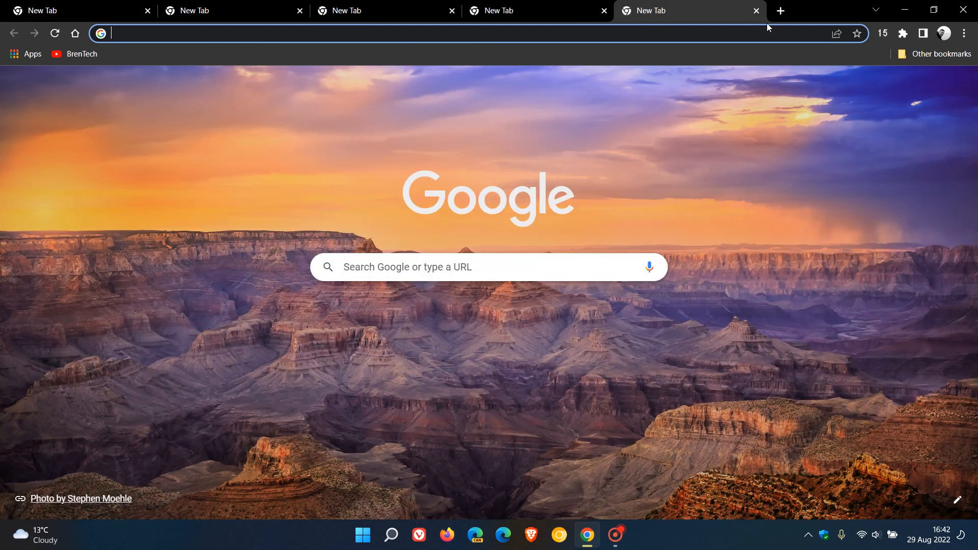
Add six more blank tabs so the crowded tab strip shrinks every tab.
click(780, 10)
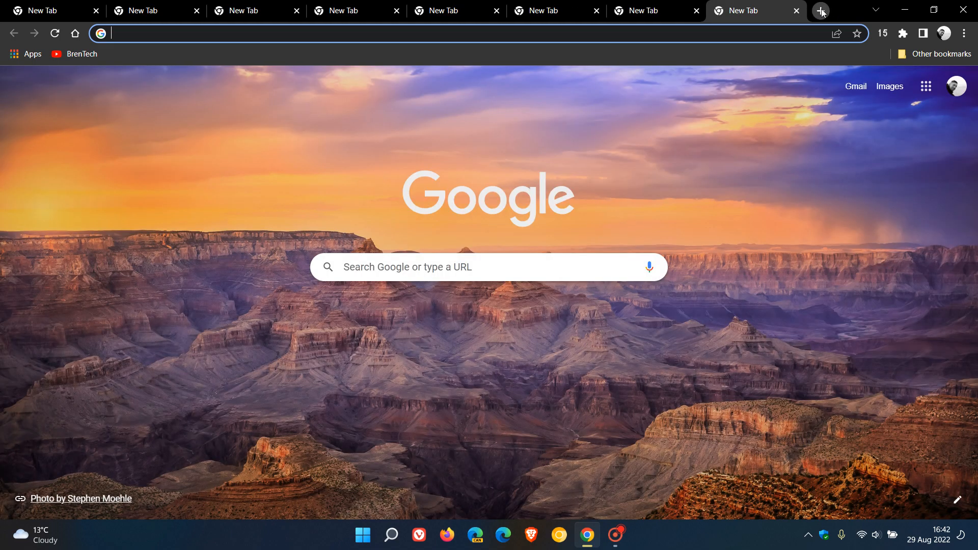
click(820, 12)
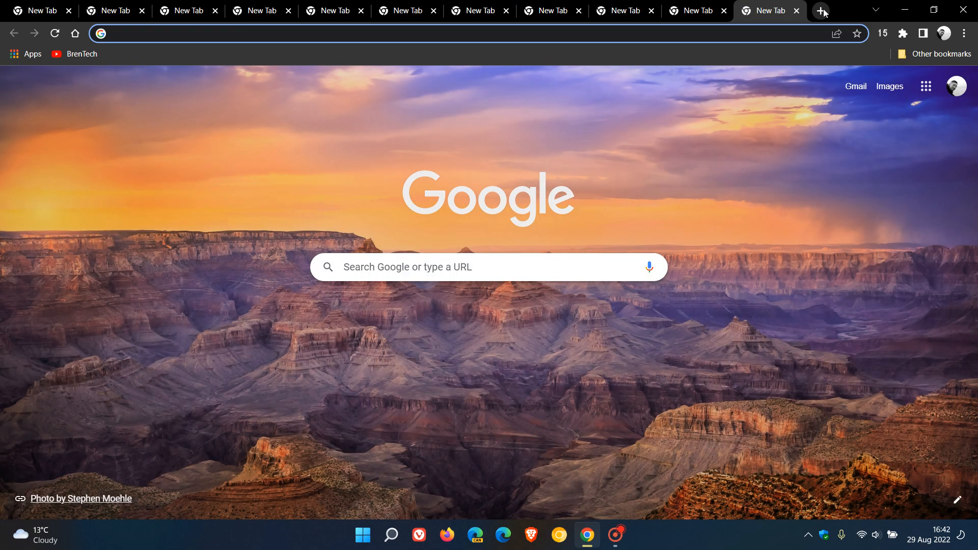
click(820, 10)
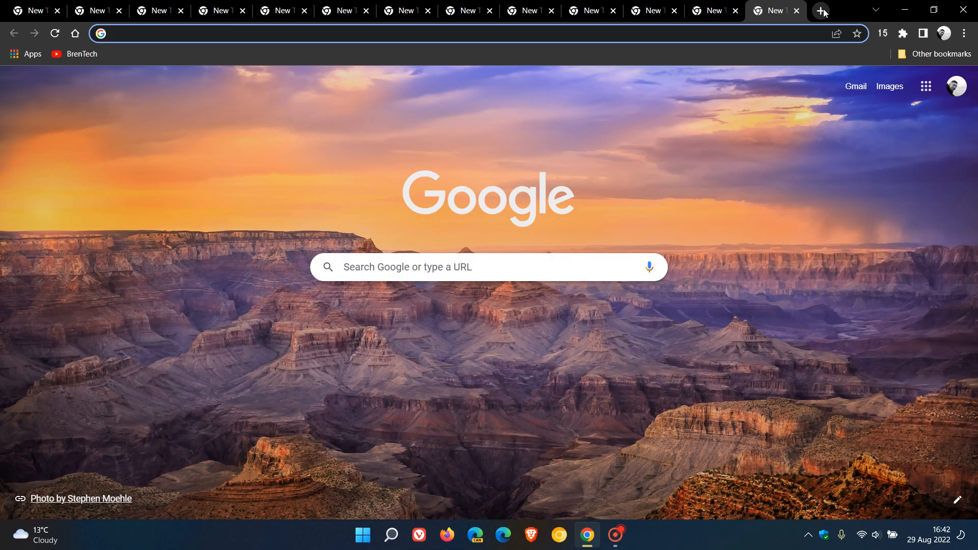
click(822, 11)
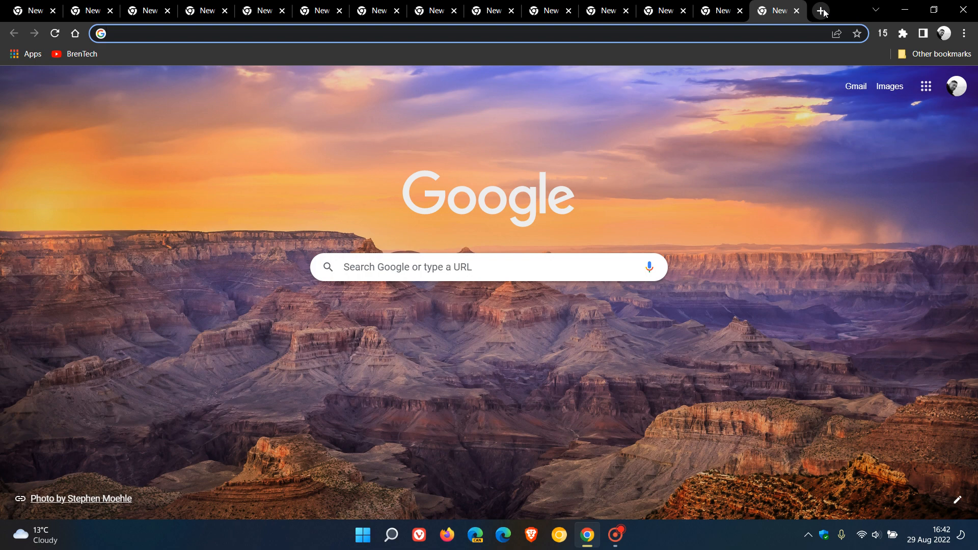
click(821, 11)
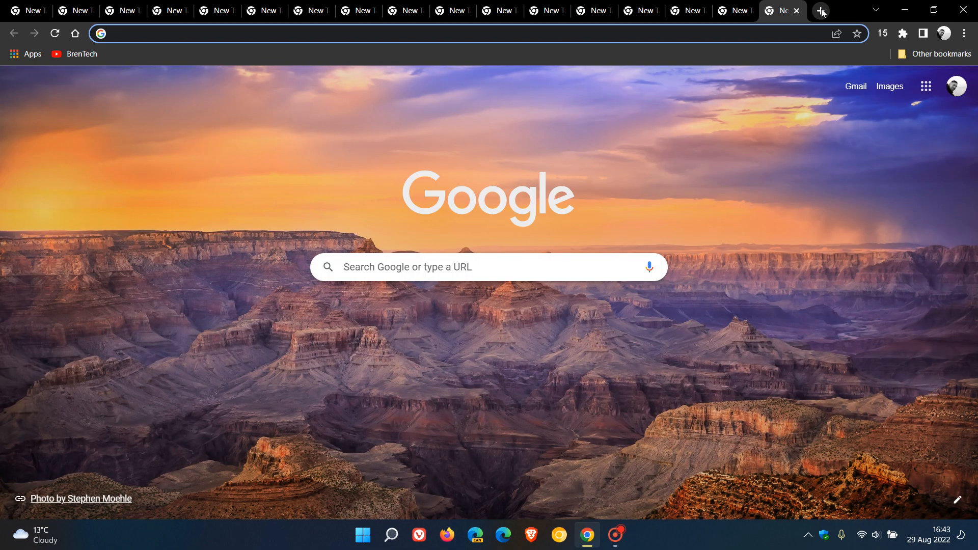
click(820, 10)
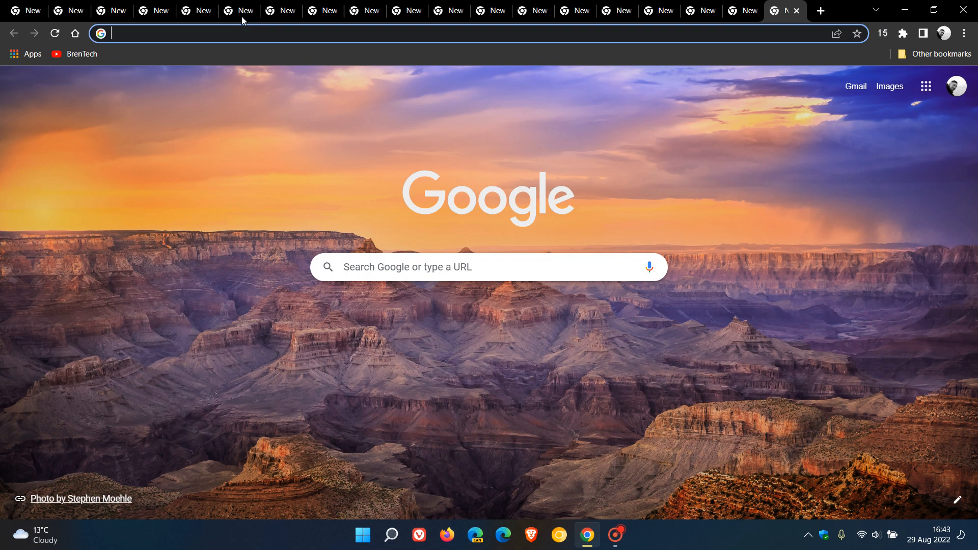
mouse_move(627, 14)
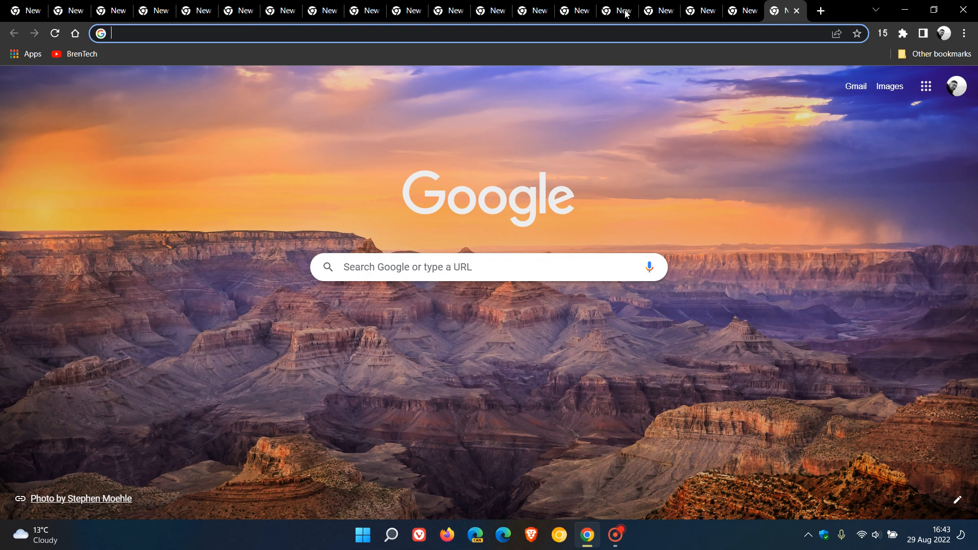
mouse_move(678, 11)
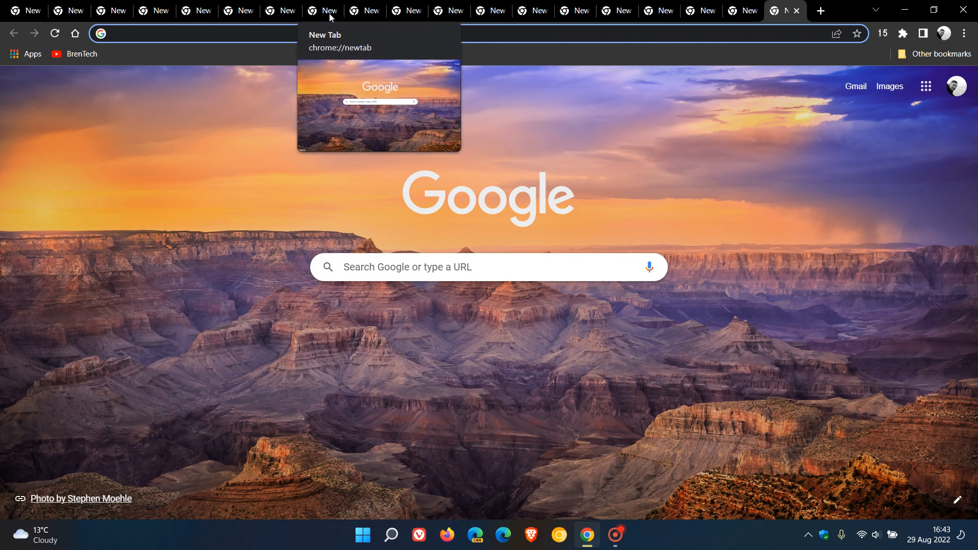
mouse_move(758, 221)
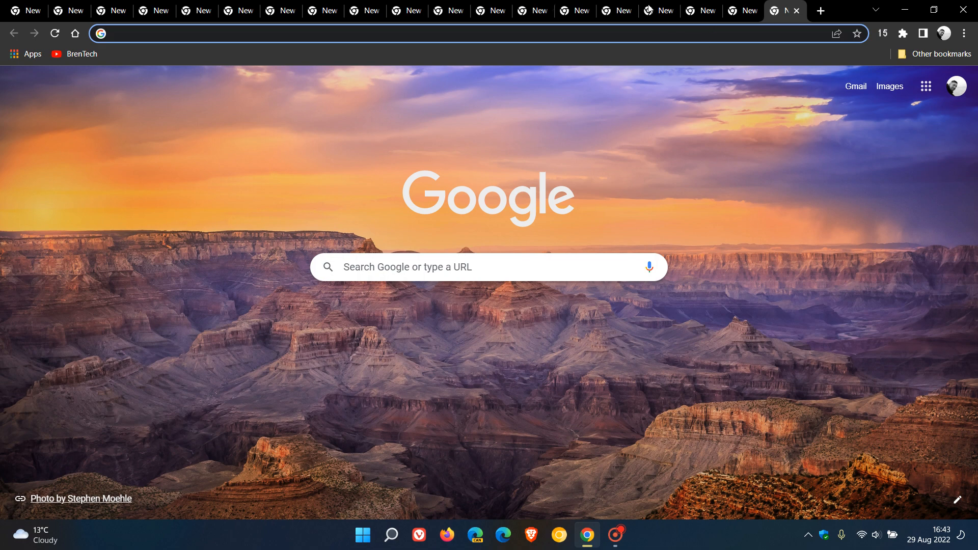
mouse_move(764, 220)
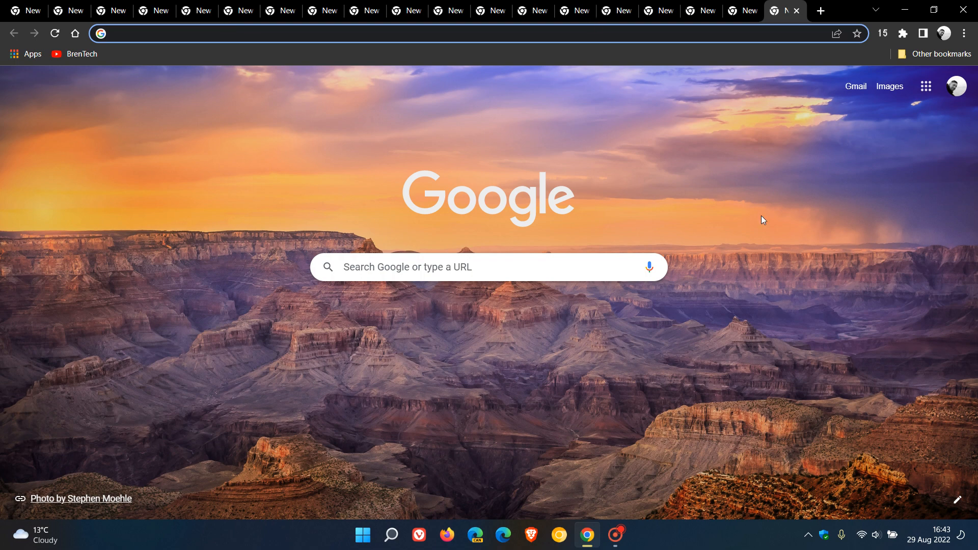
mouse_move(806, 228)
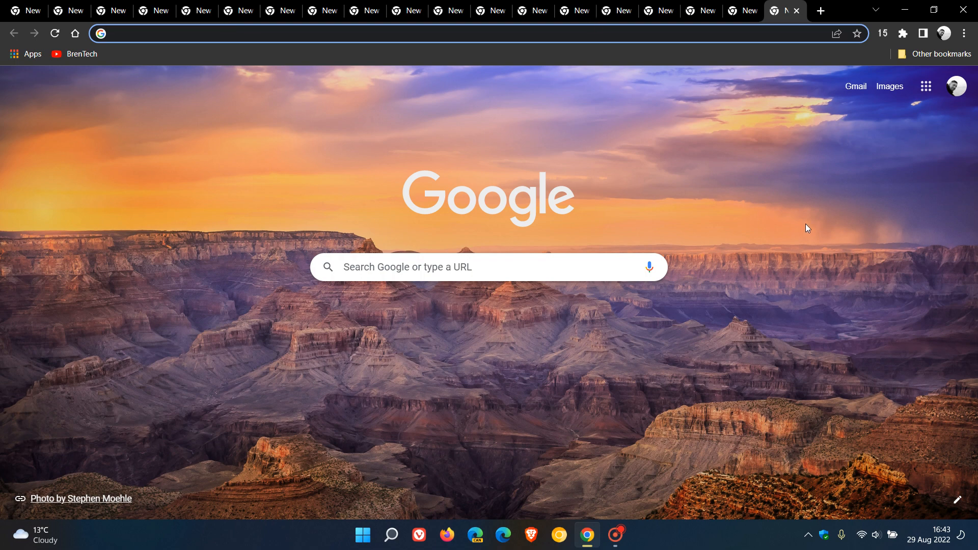
mouse_move(630, 15)
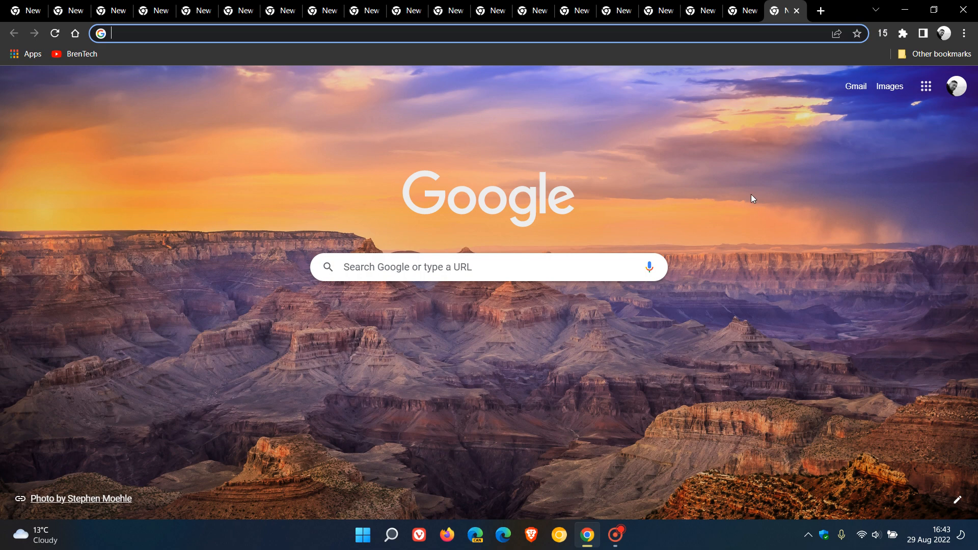
mouse_move(758, 238)
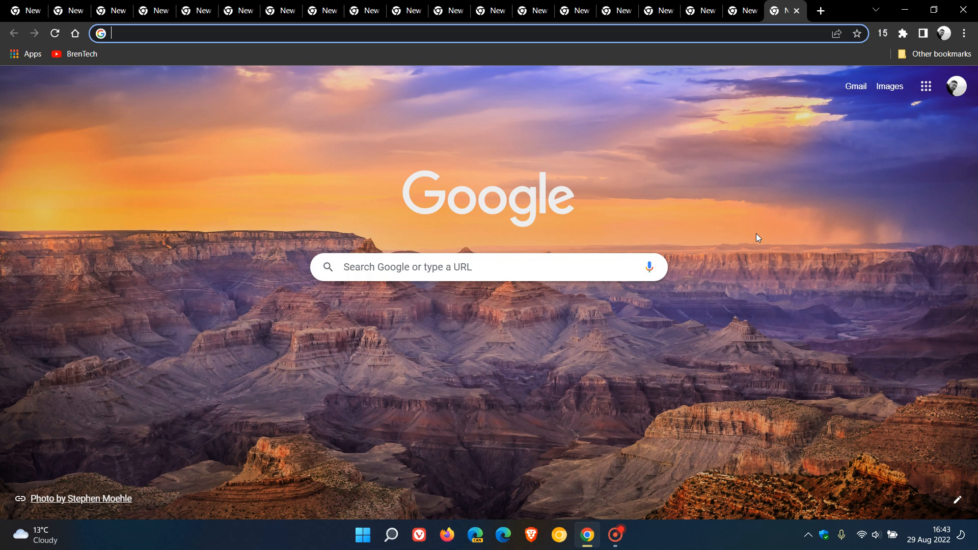
mouse_move(803, 240)
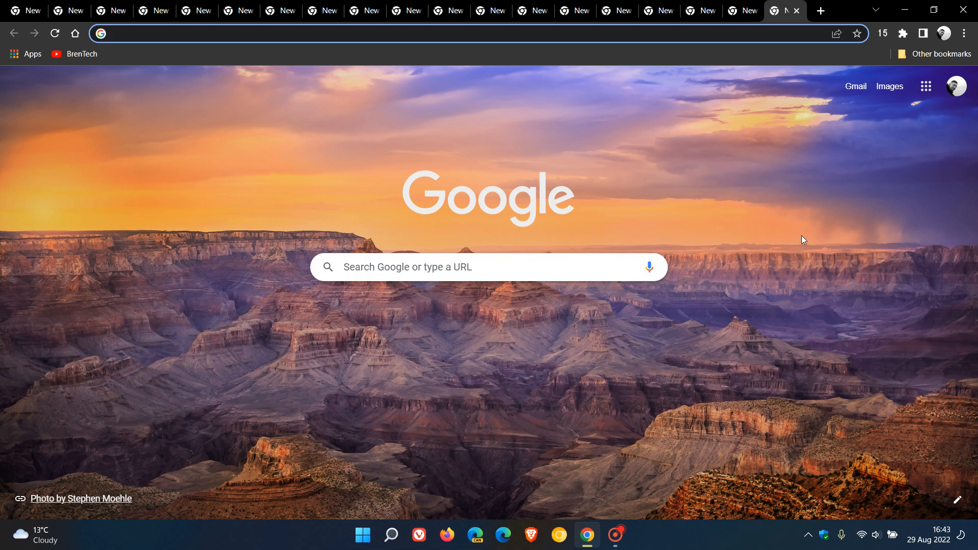
mouse_move(819, 250)
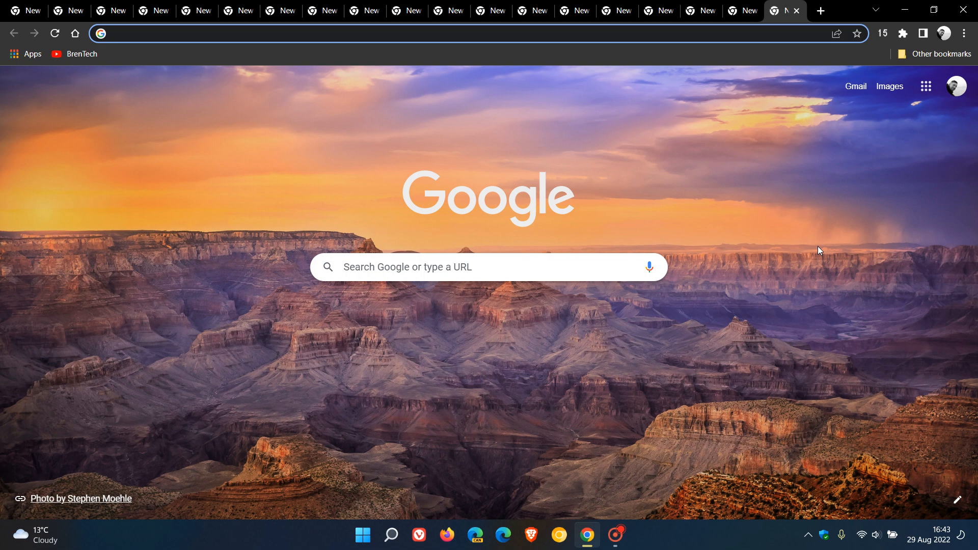
mouse_move(879, 190)
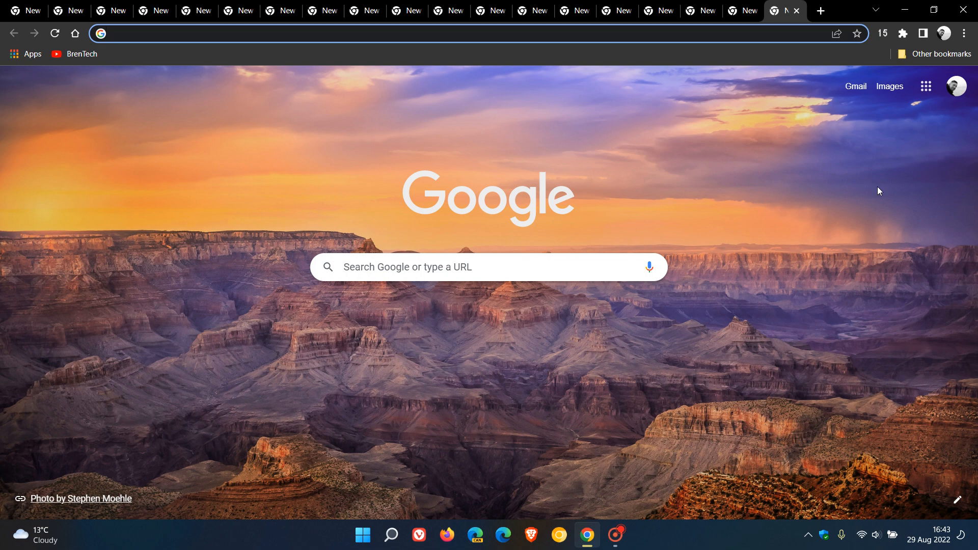
click(964, 33)
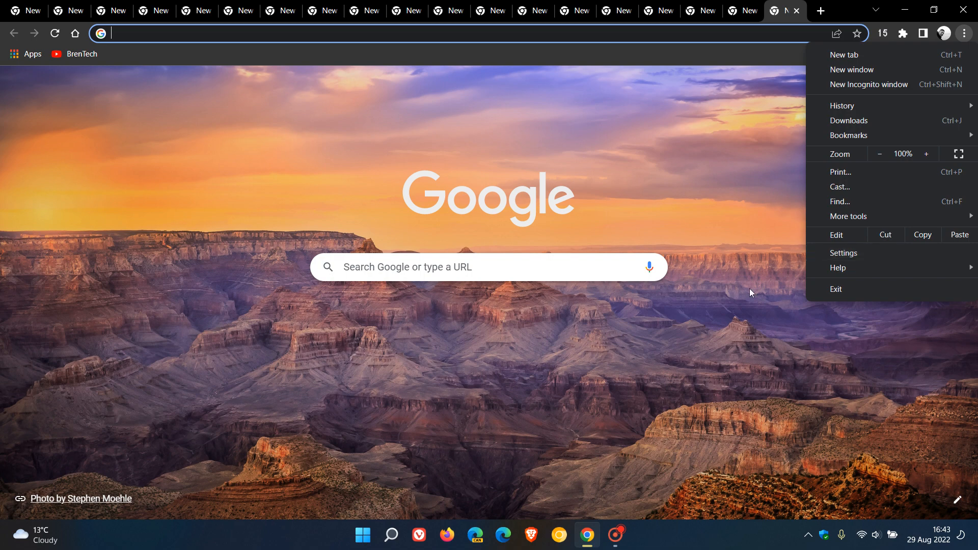
mouse_move(732, 335)
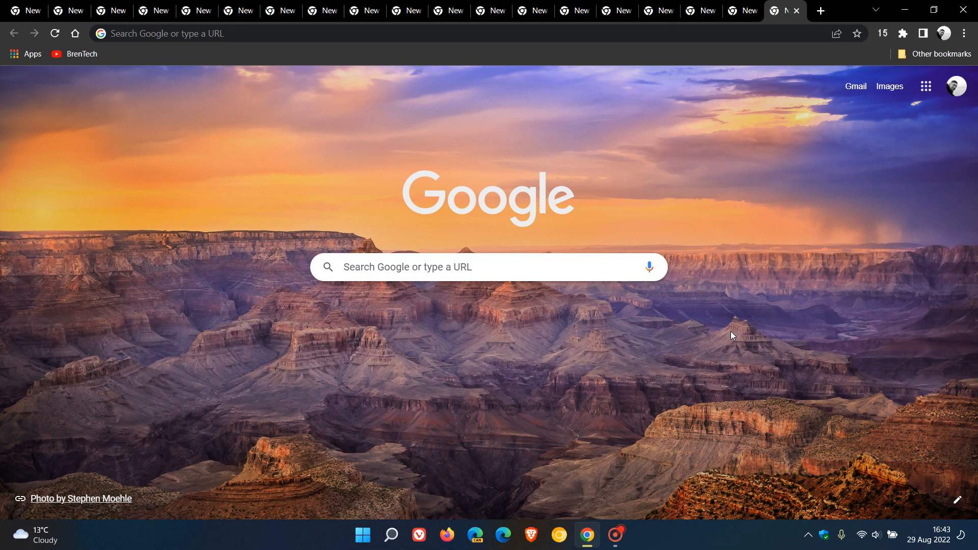
mouse_move(744, 283)
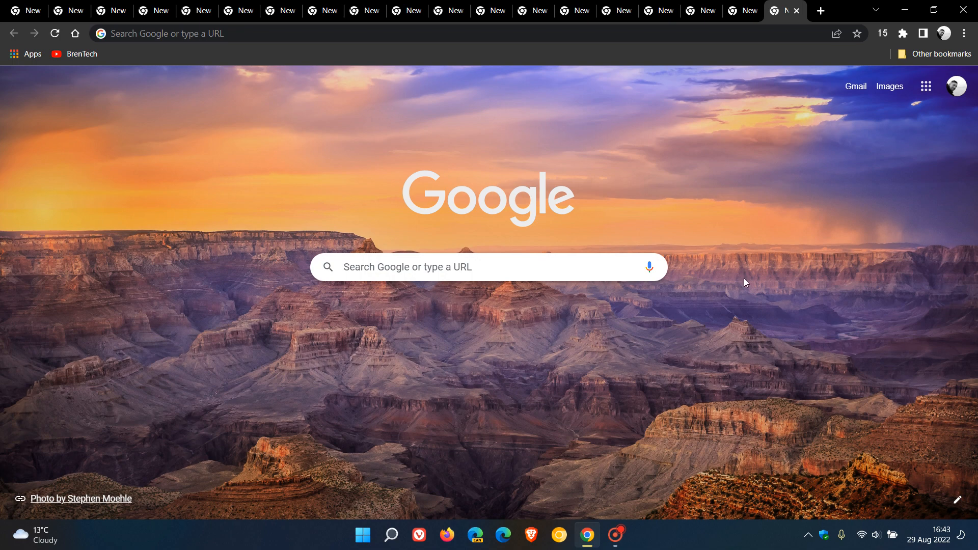
mouse_move(753, 211)
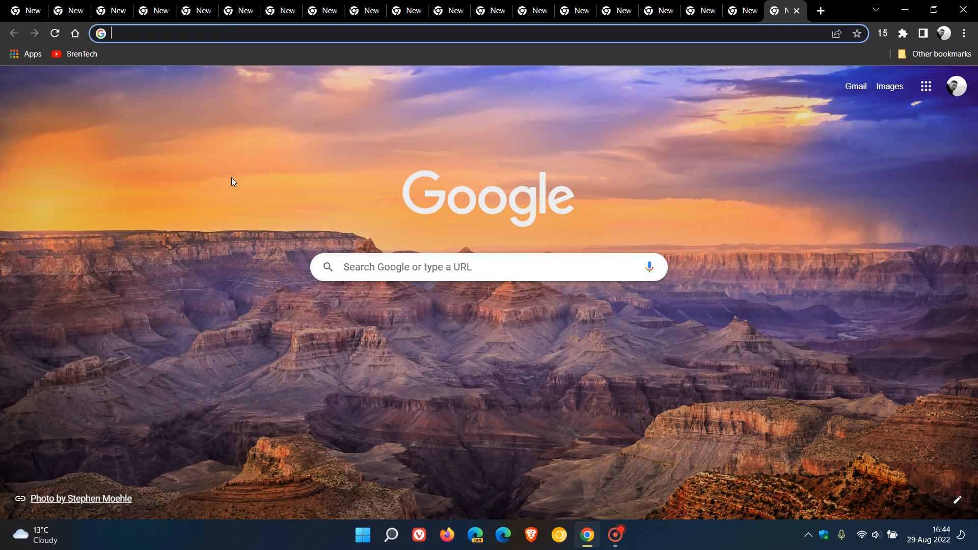
text(cf)
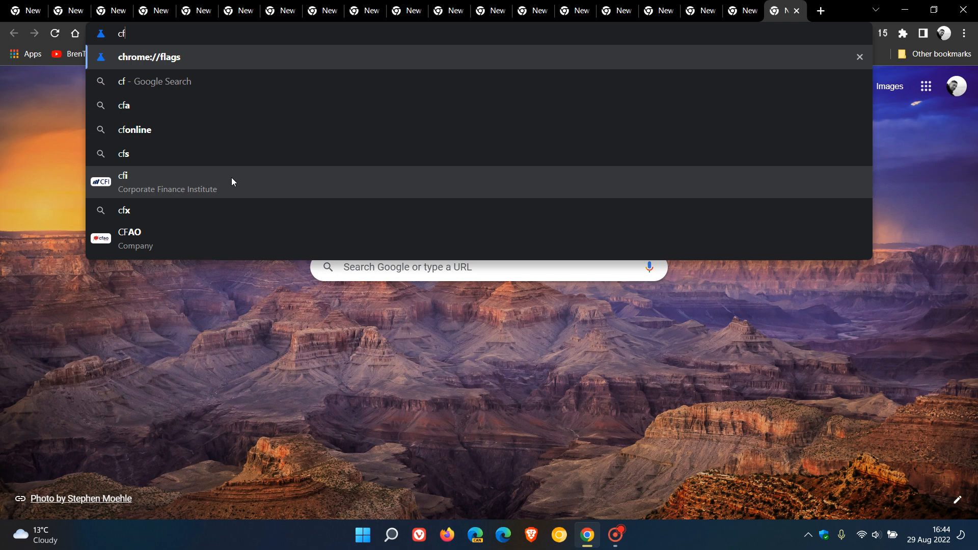
click(150, 56)
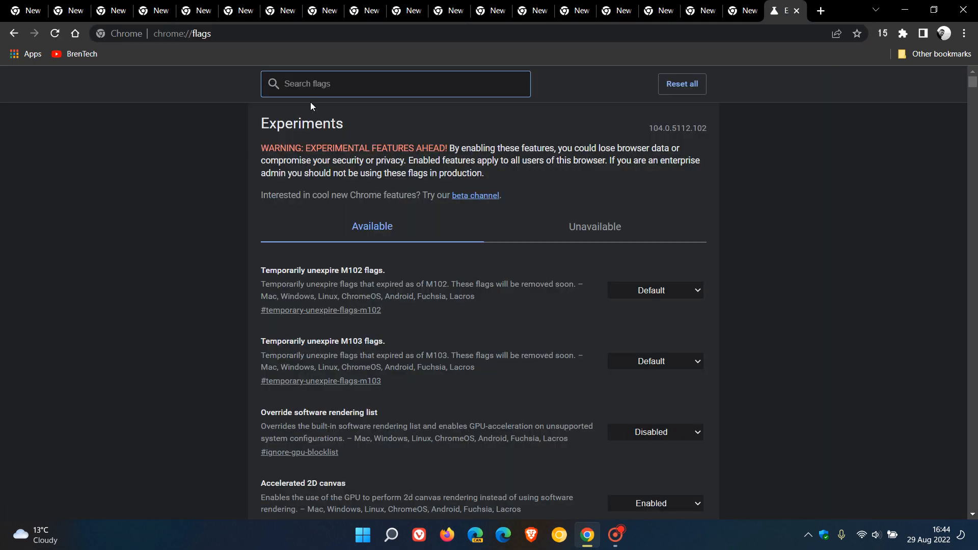
text(Tab Scrolling)
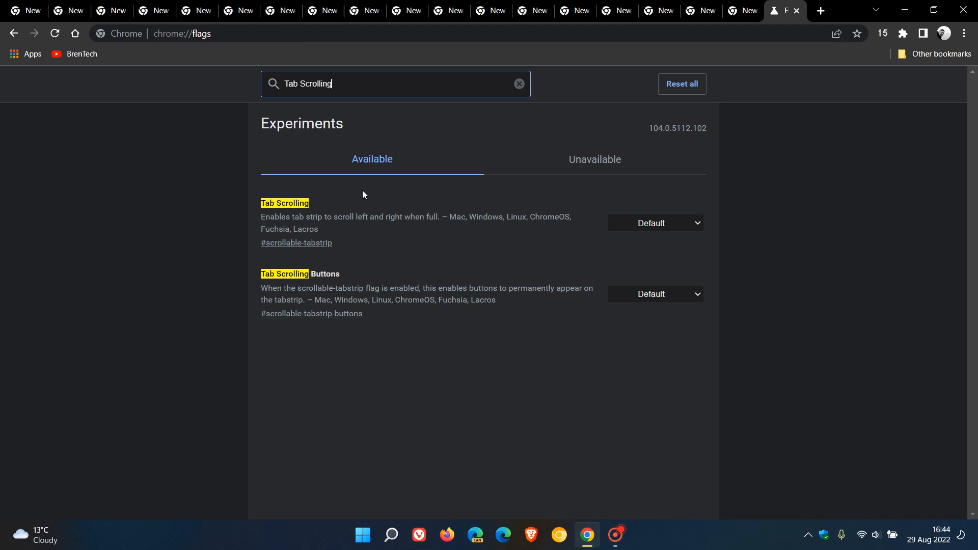
mouse_move(472, 249)
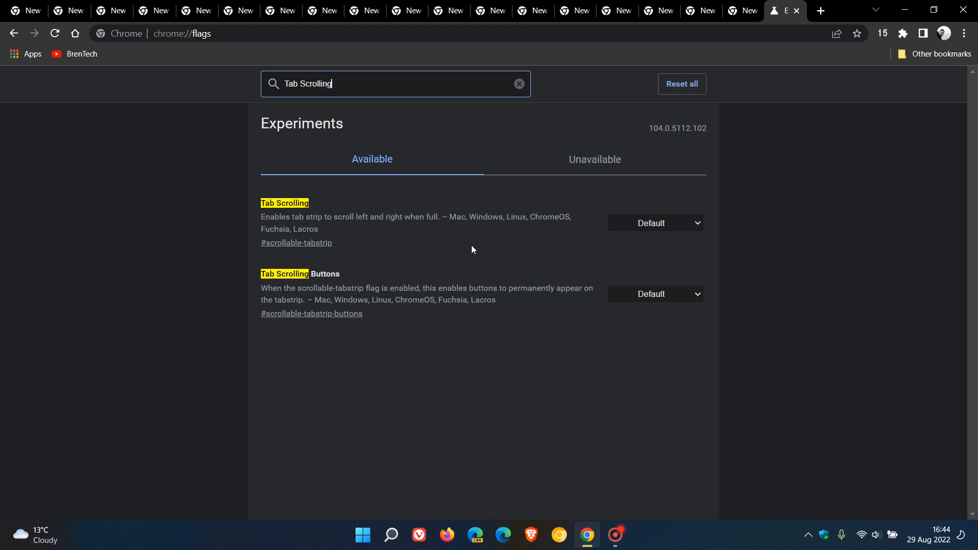
mouse_move(794, 222)
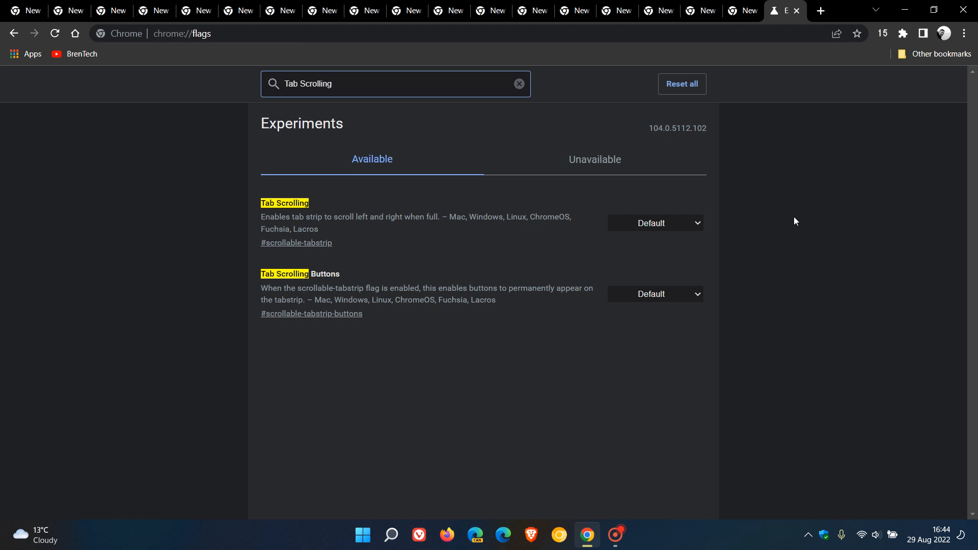
mouse_move(809, 222)
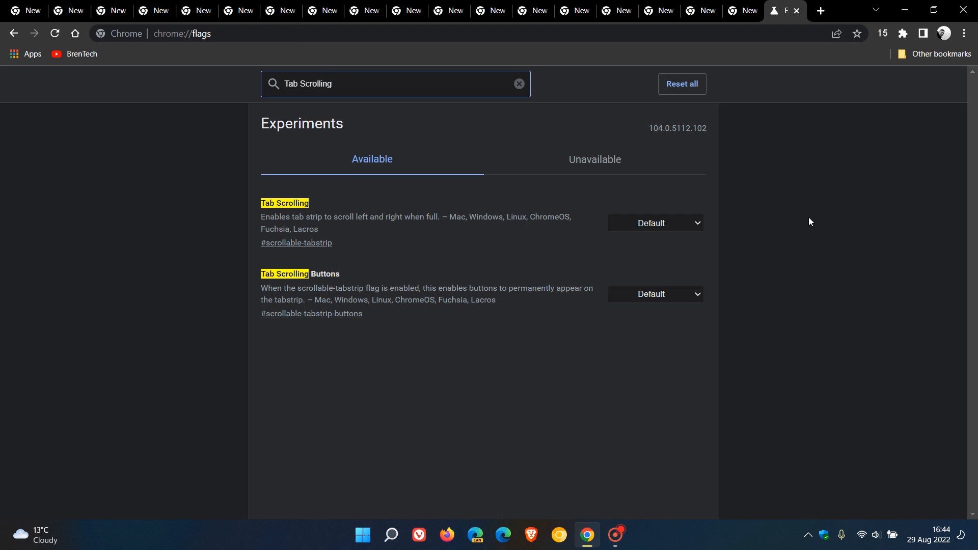
mouse_move(778, 226)
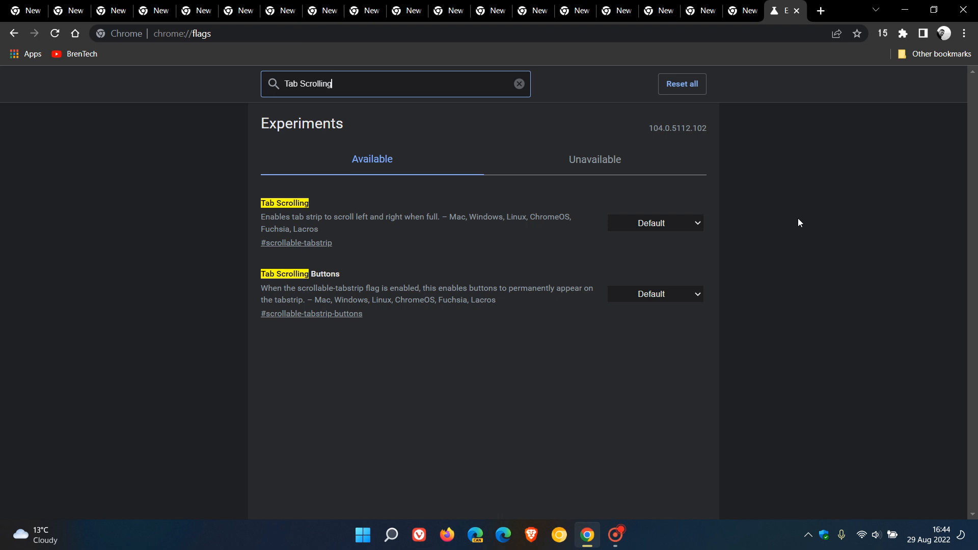
mouse_move(777, 229)
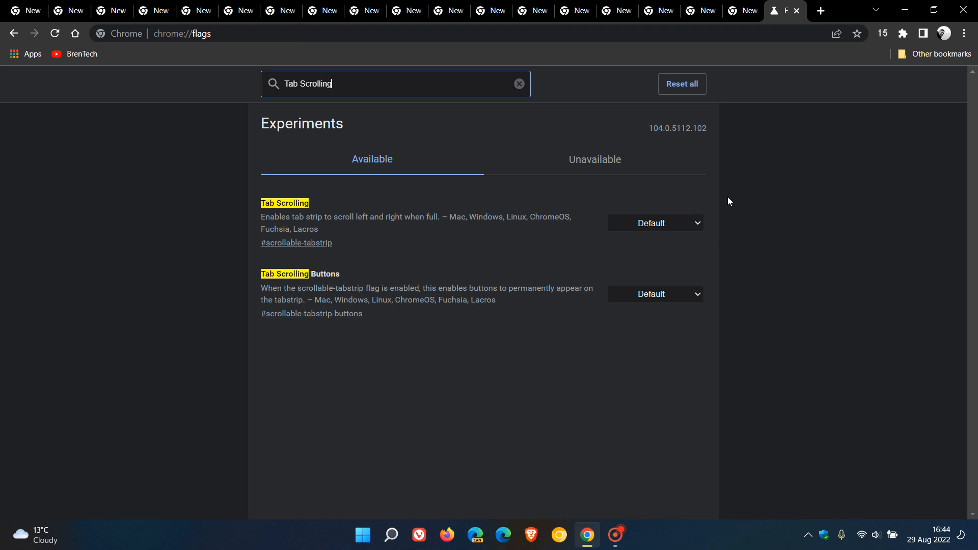
mouse_move(755, 220)
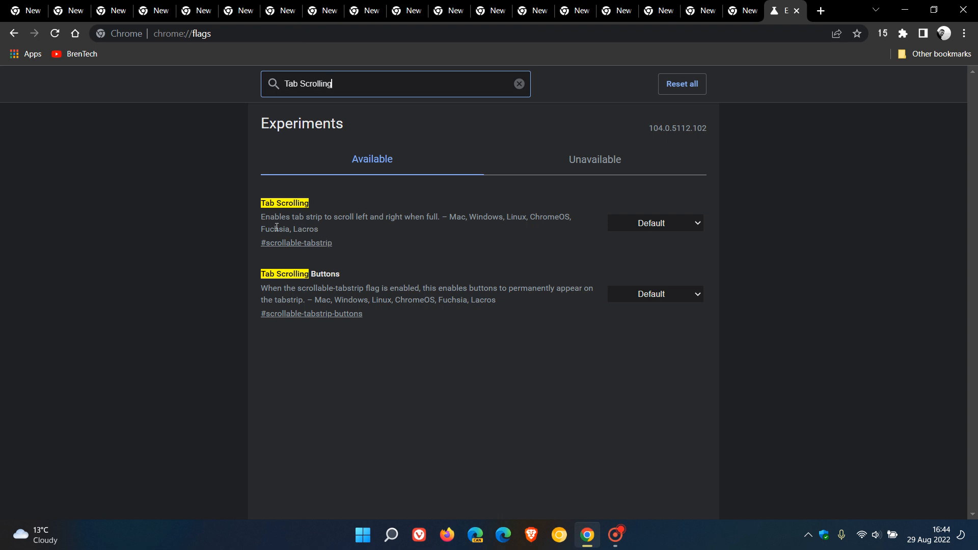
mouse_move(354, 232)
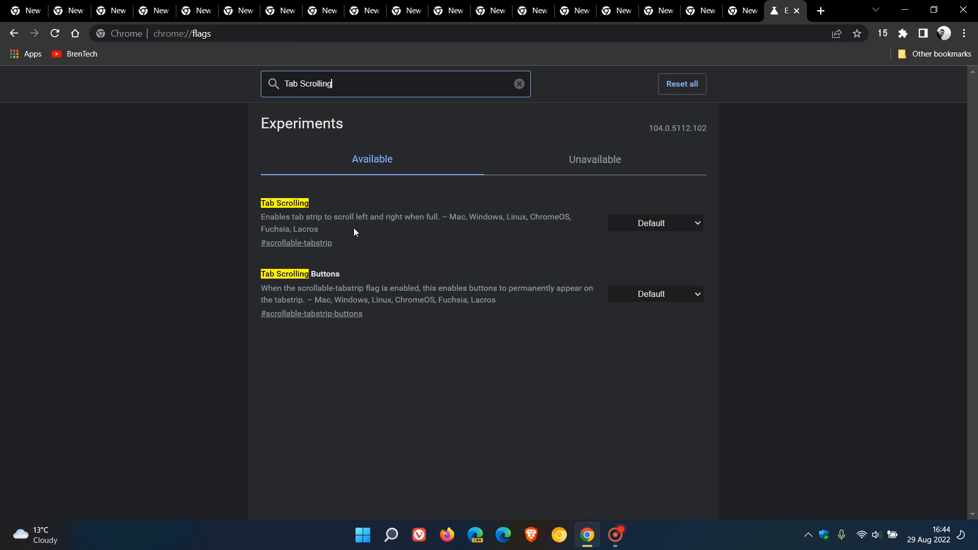
mouse_move(653, 229)
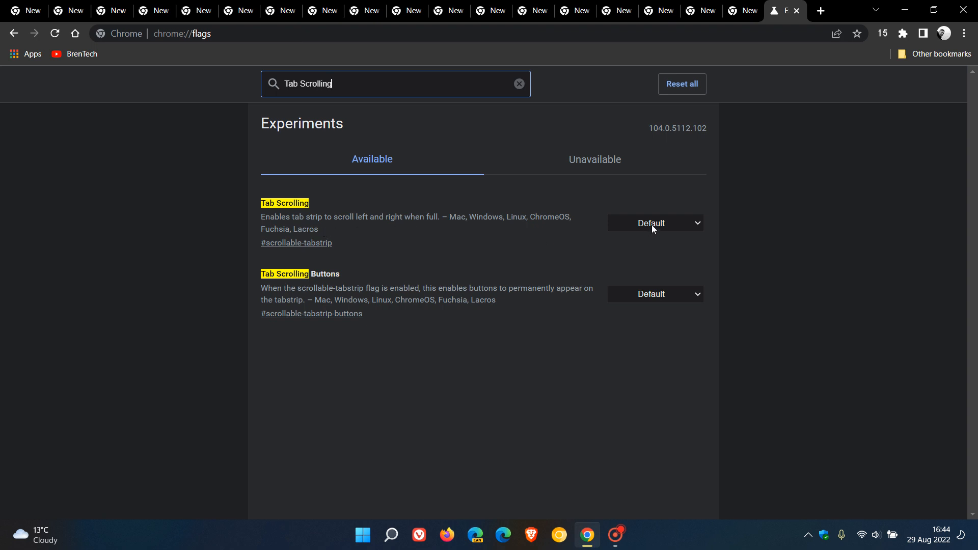
Set the Tab Scrolling flag to 'Enabled - tabs shrink to a medium width'.
click(653, 222)
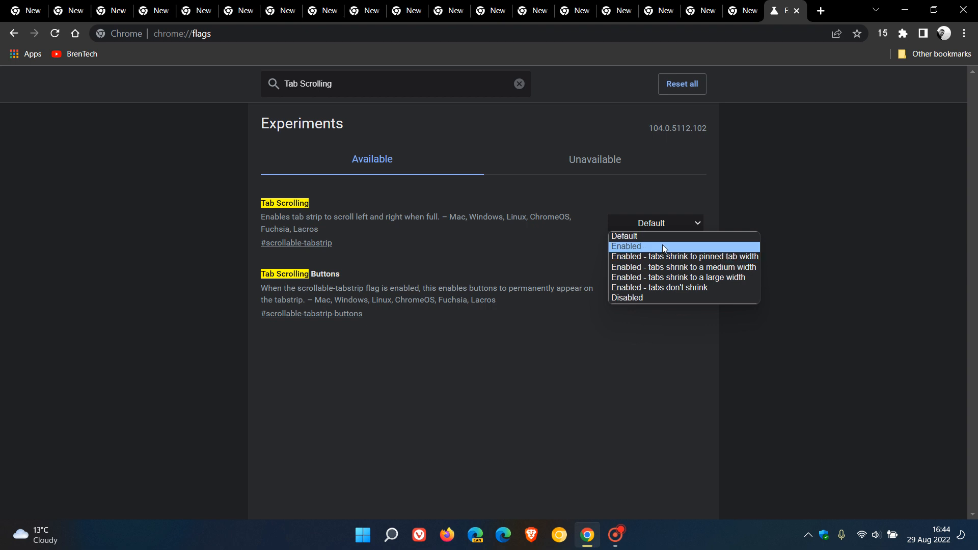
mouse_move(664, 256)
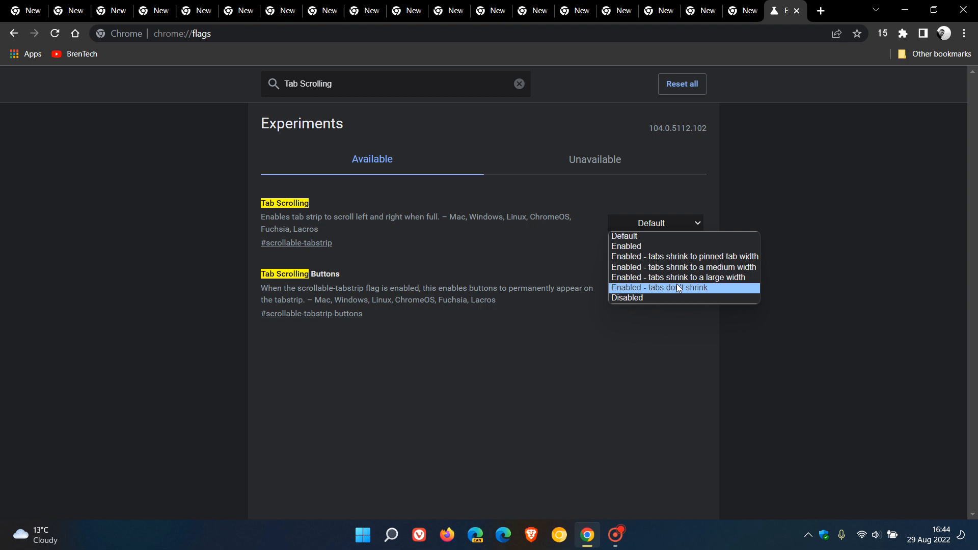
mouse_move(682, 256)
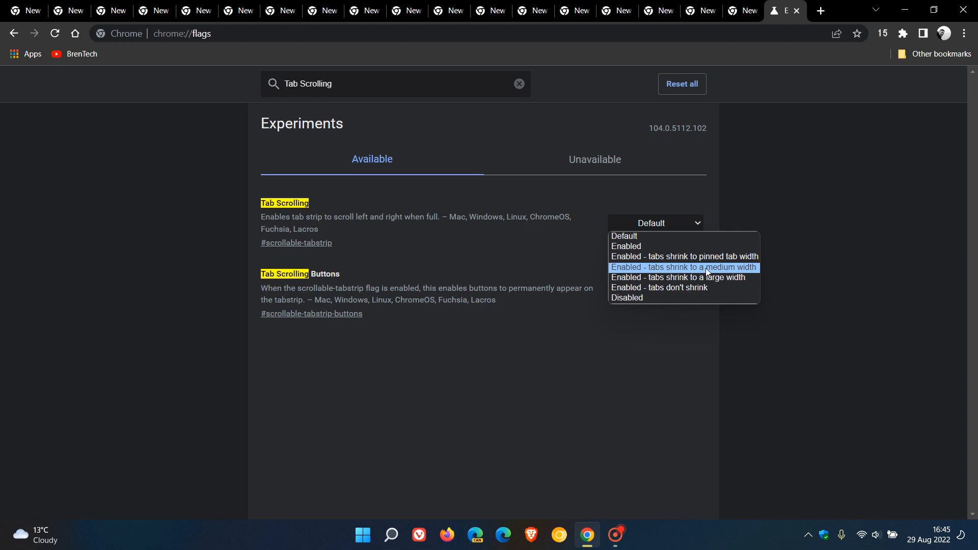
click(683, 267)
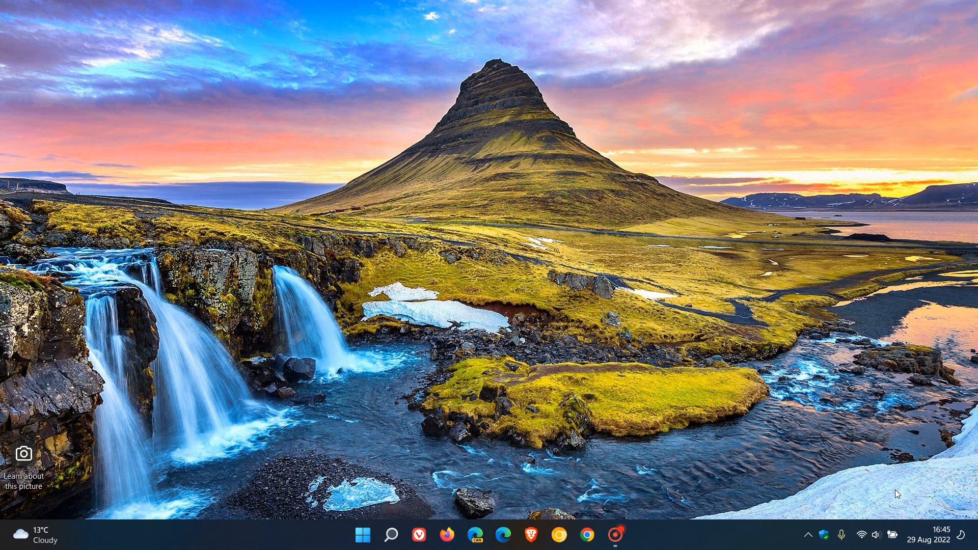
Add three more tabs to overflow the strip, then scroll it left and right.
click(585, 535)
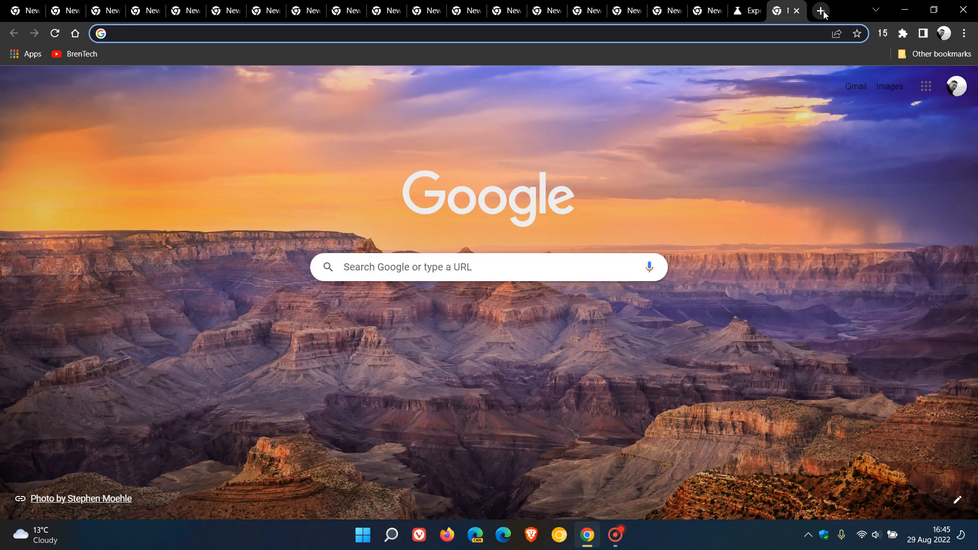
click(820, 11)
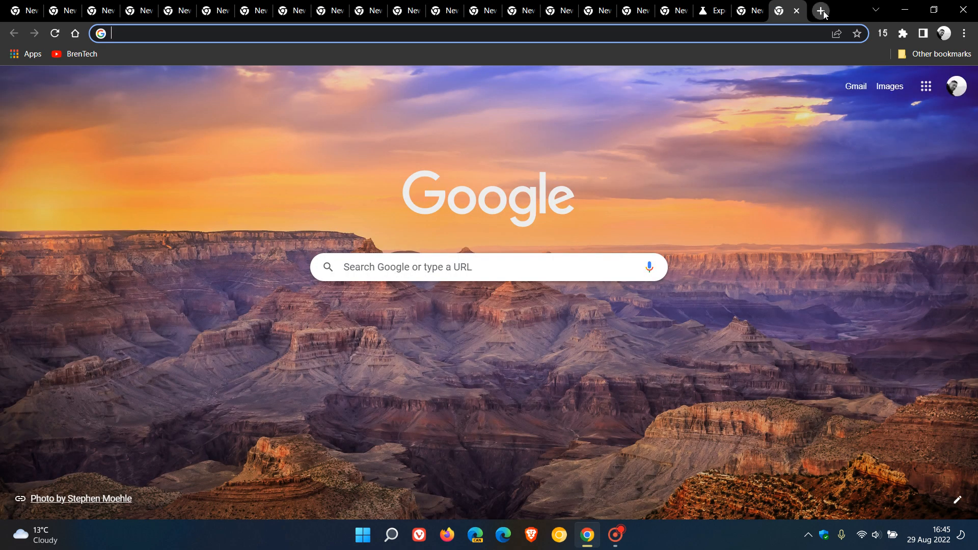
click(820, 11)
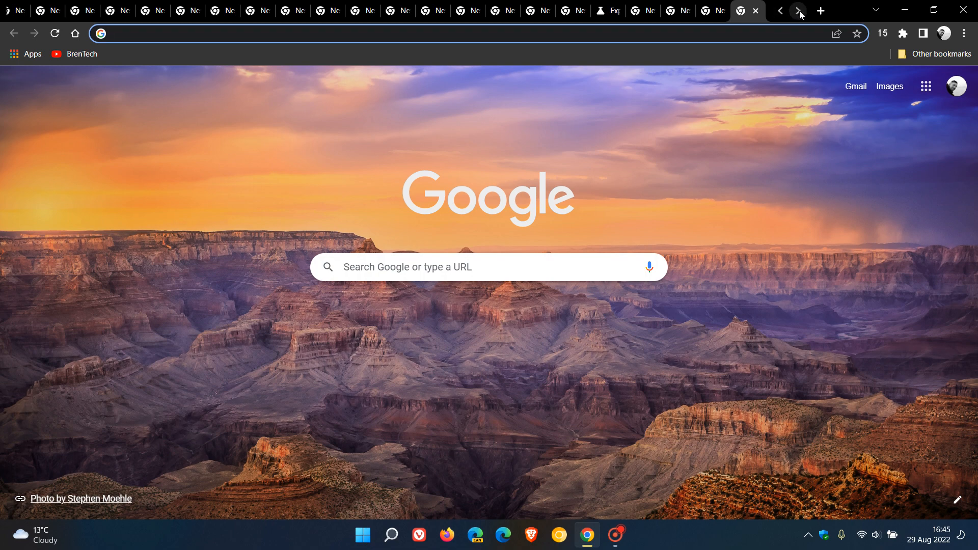
click(755, 11)
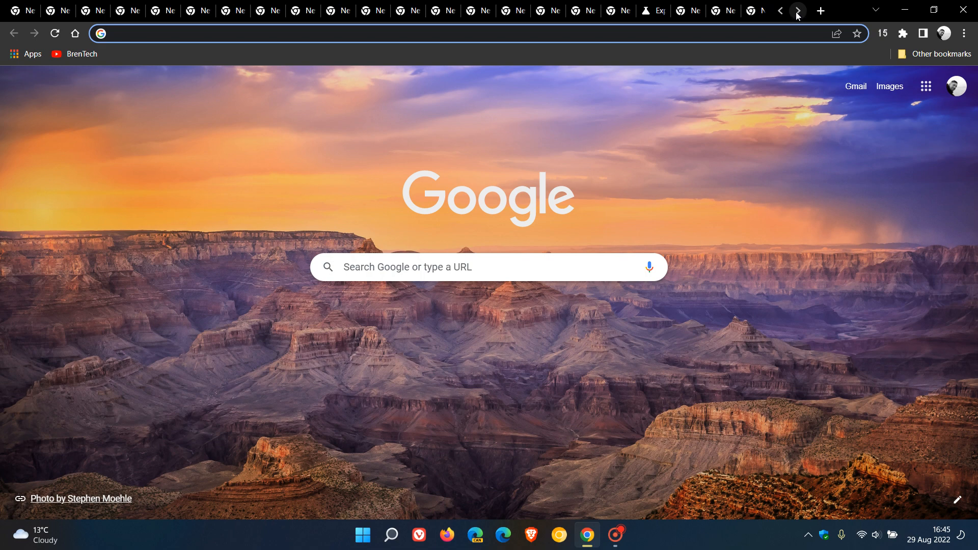
click(819, 12)
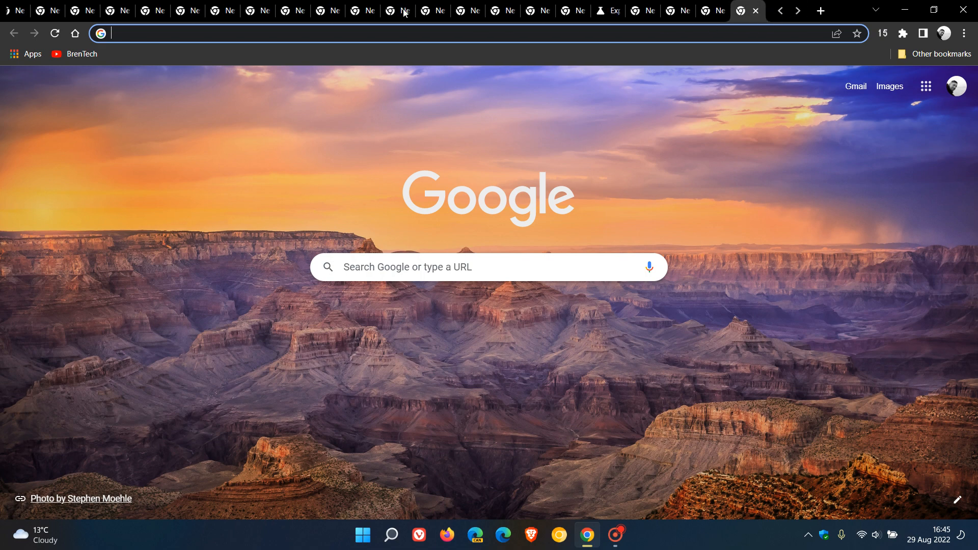
mouse_move(580, 5)
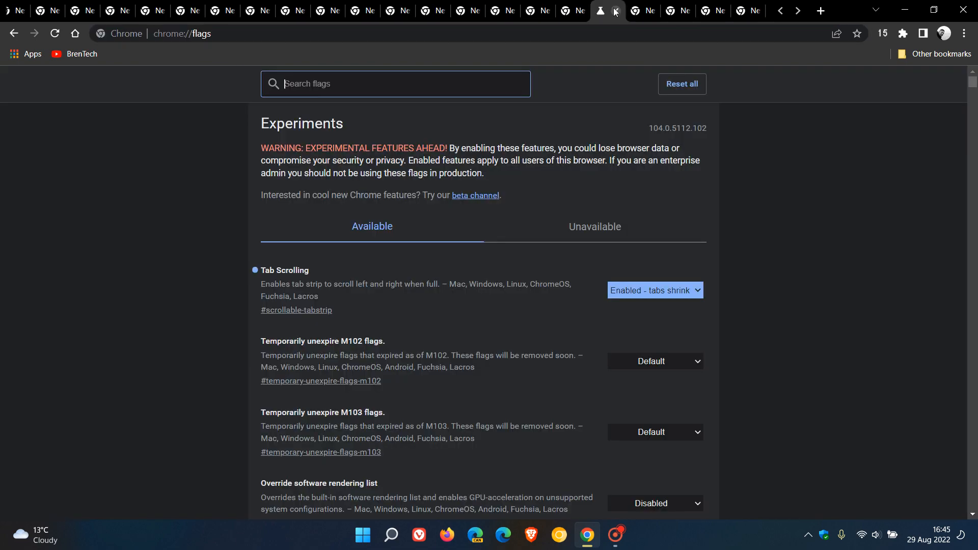
mouse_move(800, 294)
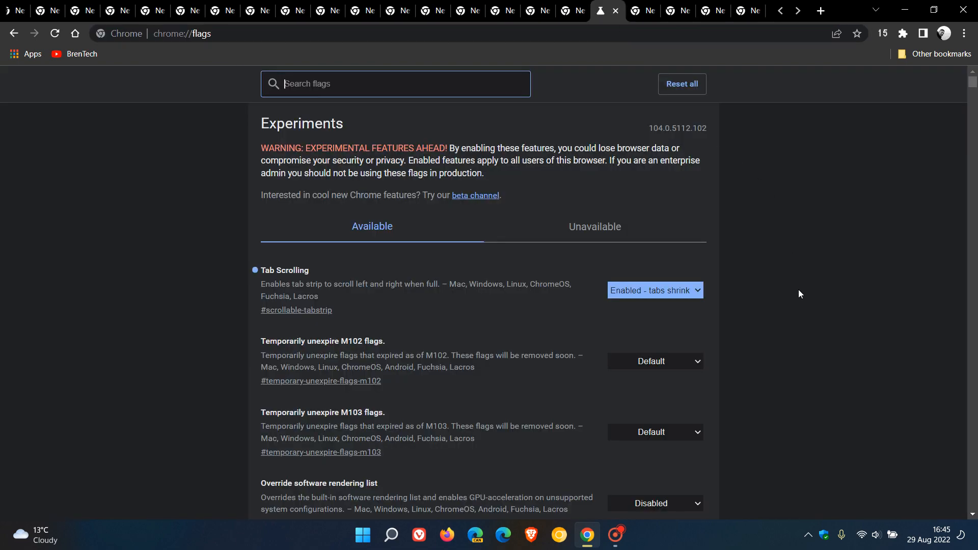
Scroll the tab strip to earlier tabs and reopen the Tab Scrolling dropdown.
click(653, 290)
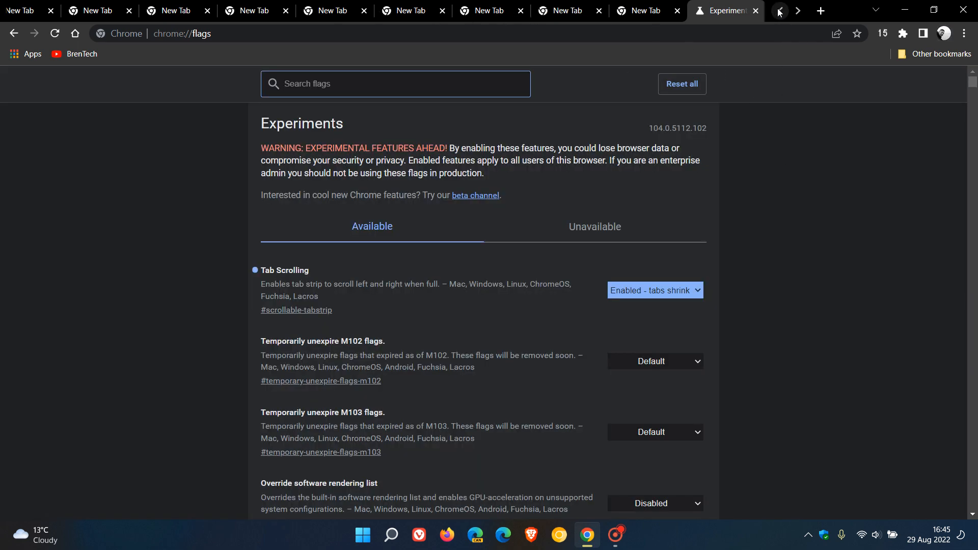
click(797, 11)
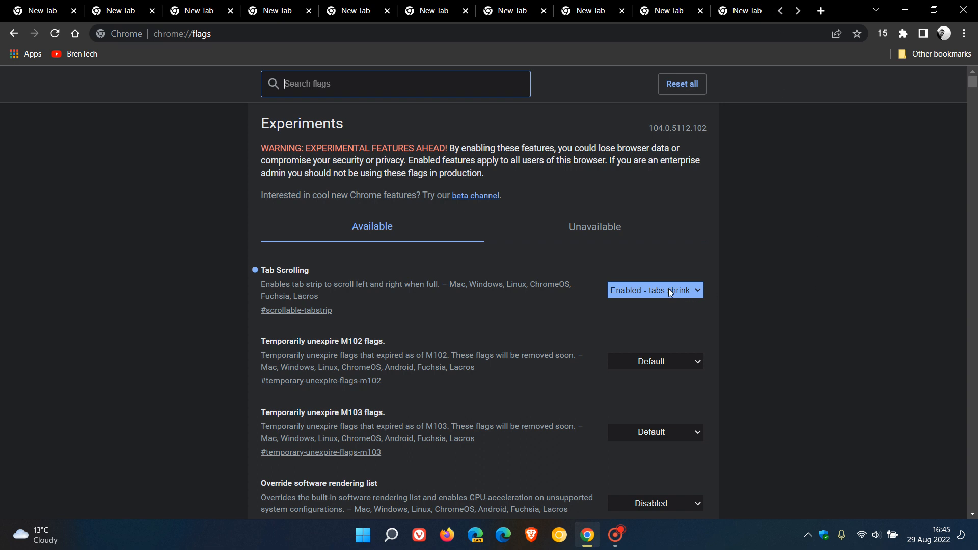
click(654, 289)
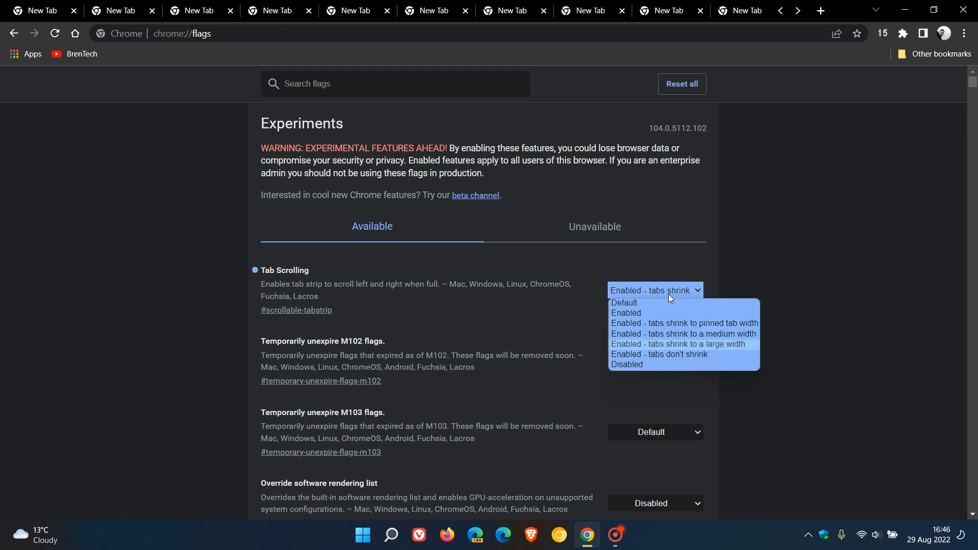
Choose 'Enabled - tabs don't shrink' for the Tab Scrolling flag.
click(658, 354)
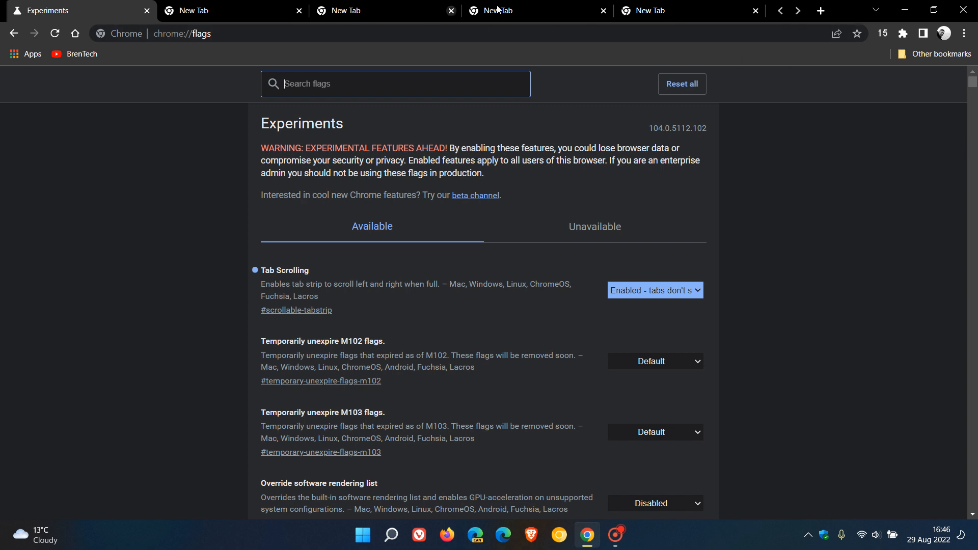
mouse_move(821, 229)
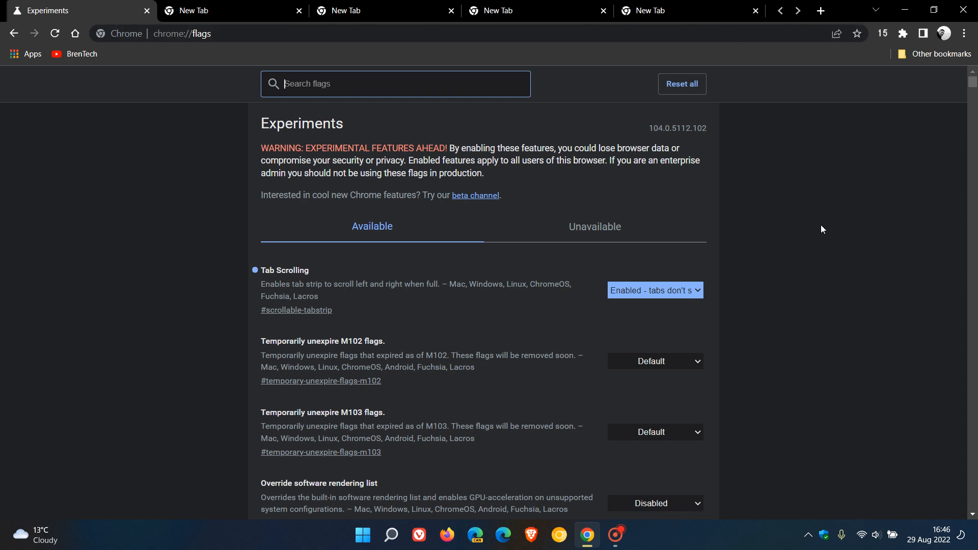
mouse_move(790, 206)
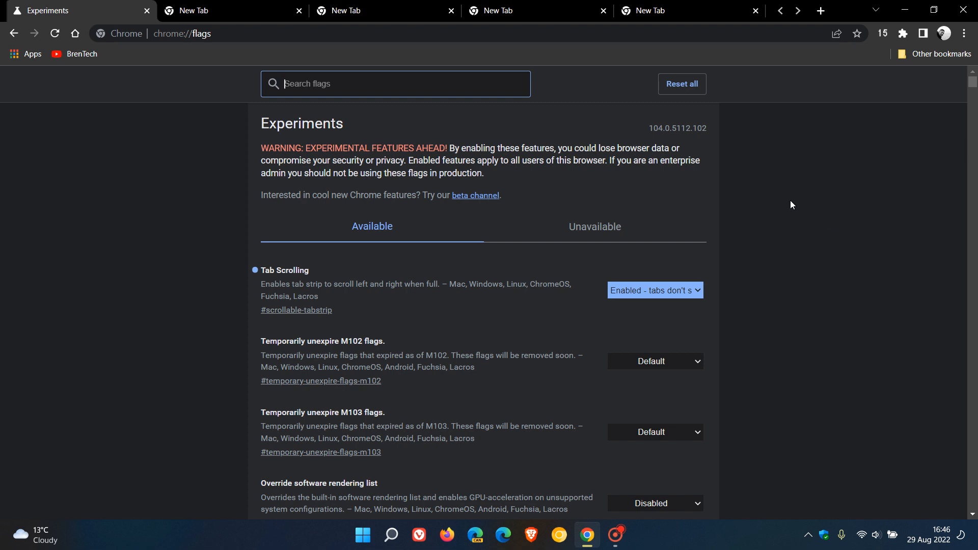
mouse_move(434, 256)
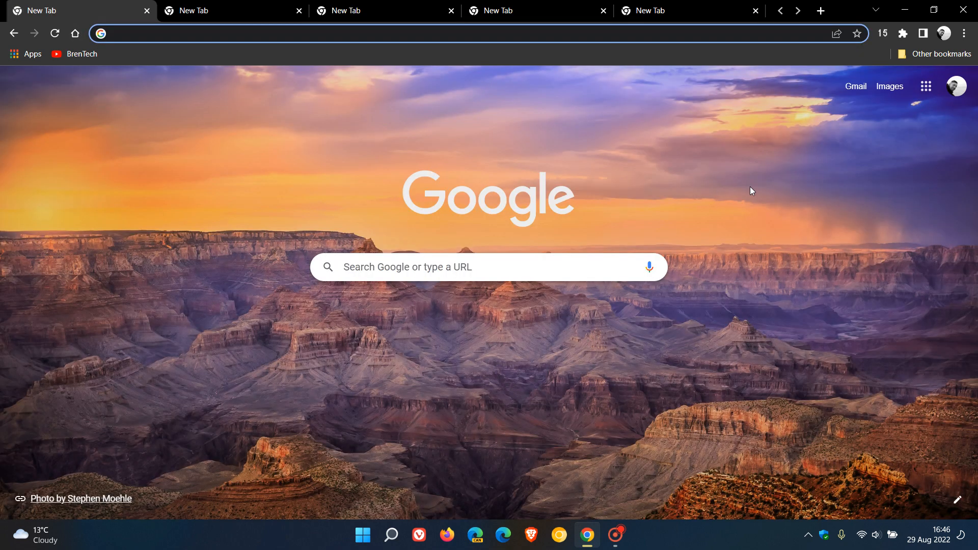
mouse_move(424, 113)
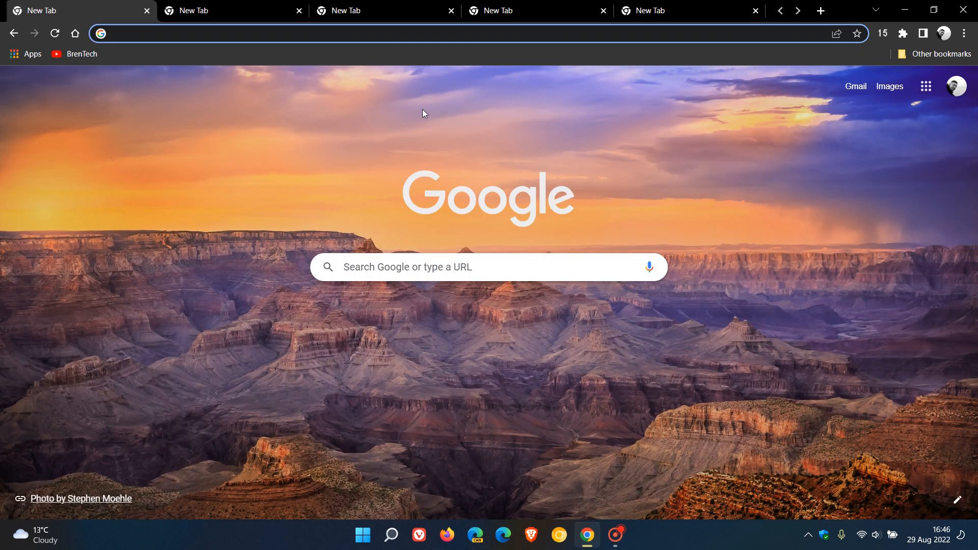
mouse_move(830, 253)
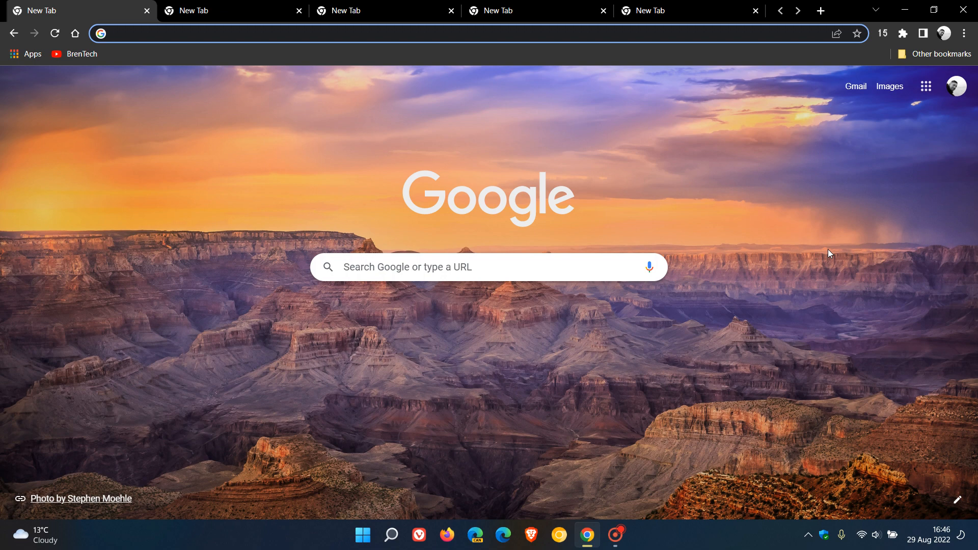